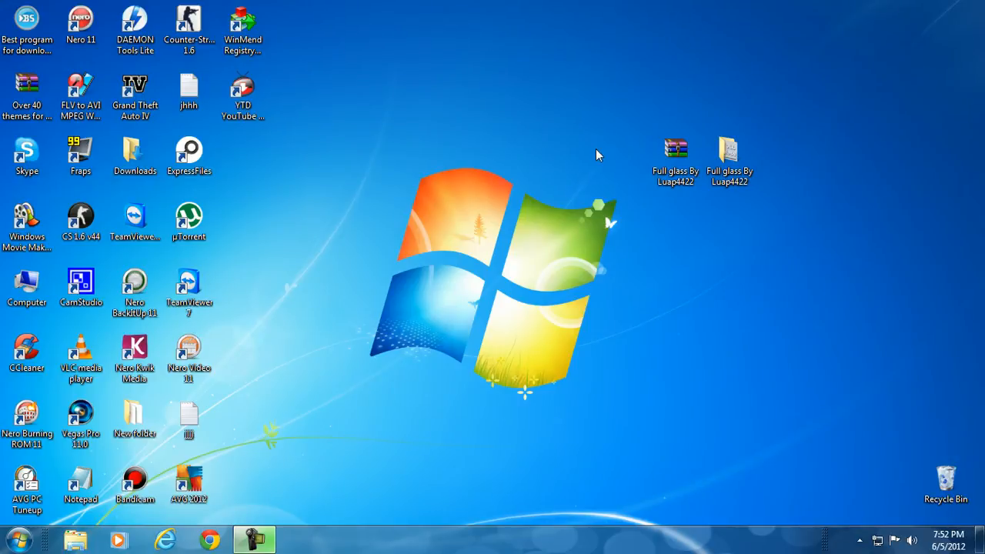
{"action": "mouse_move", "coordinate": [638, 137]}
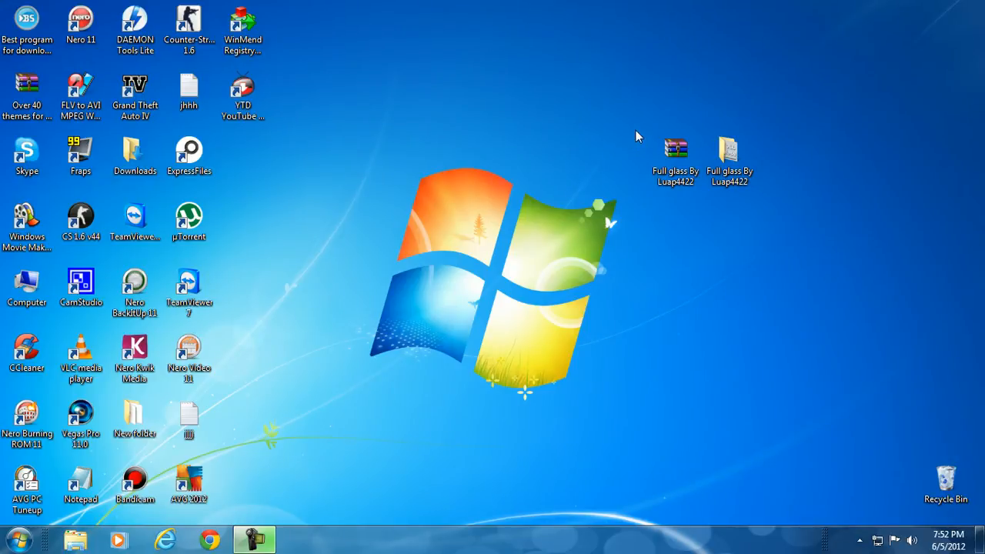
{"action": "mouse_move", "coordinate": [874, 199]}
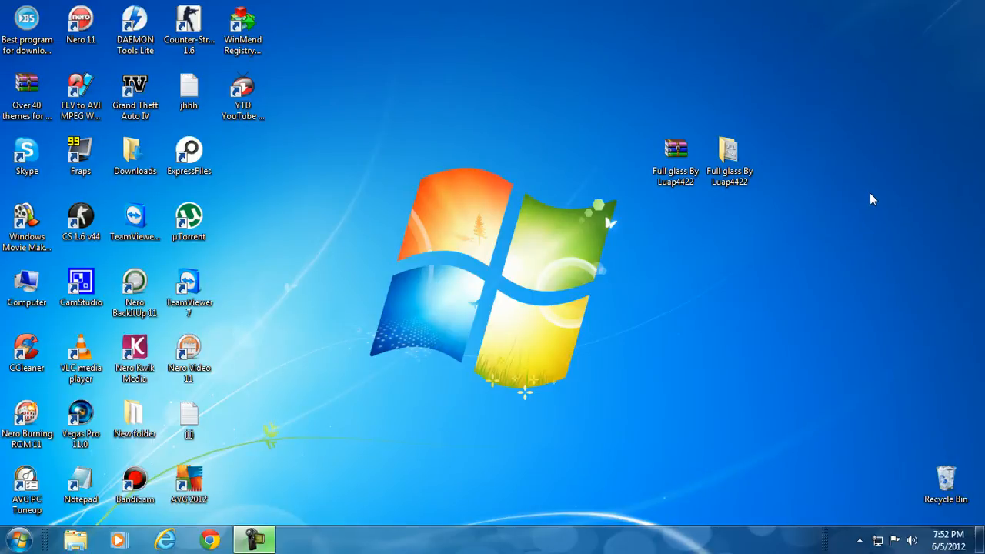
{"action": "mouse_move", "coordinate": [803, 185]}
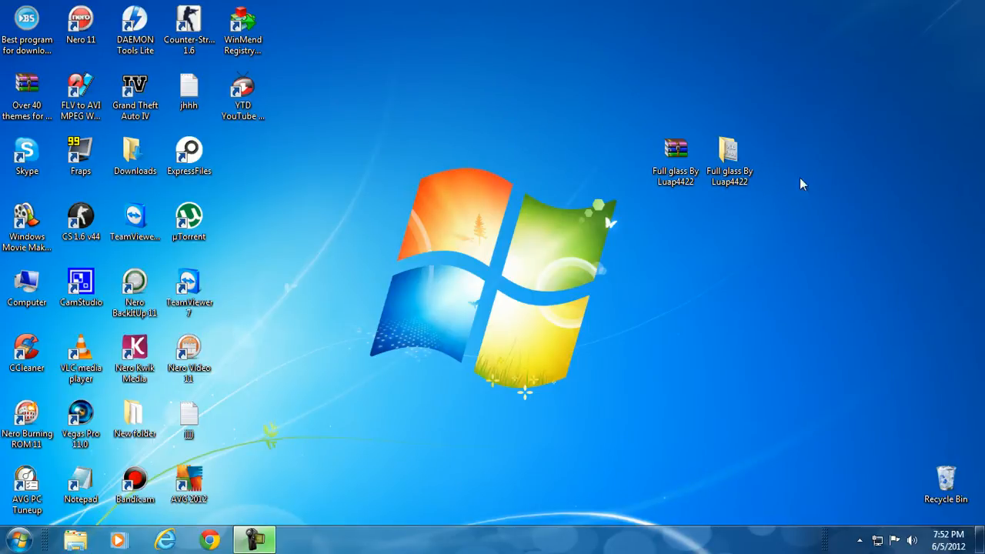
{"action": "mouse_move", "coordinate": [819, 179]}
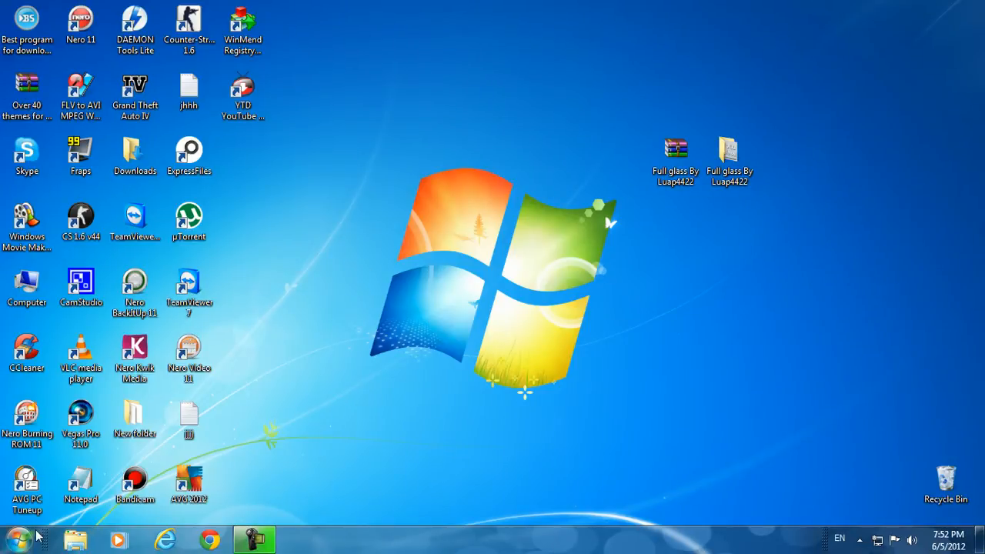
Step: Copy the full glass vs7 folder and theme file from Full glass By Luap4422 > for x32
{"action": "left_click", "coordinate": [674, 157]}
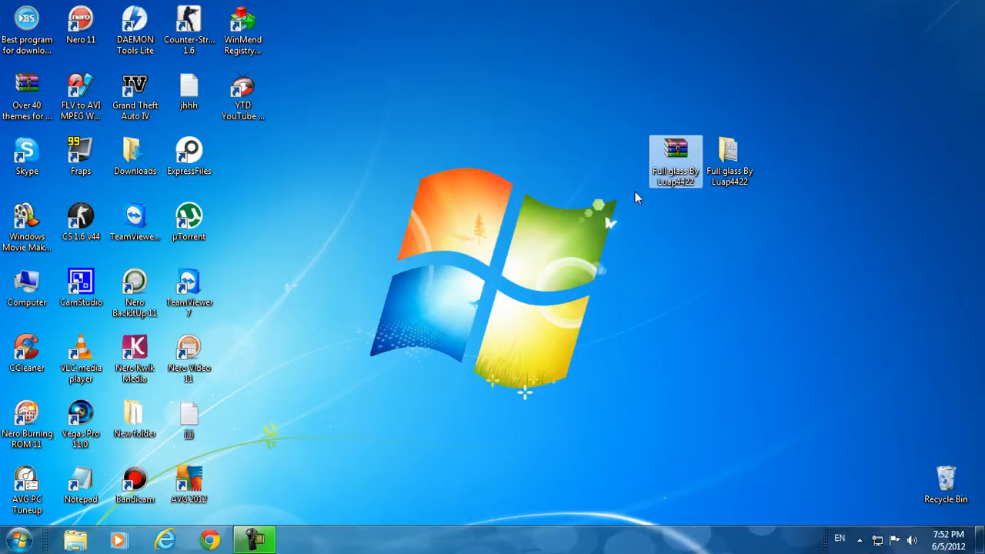
{"action": "left_click", "coordinate": [729, 158]}
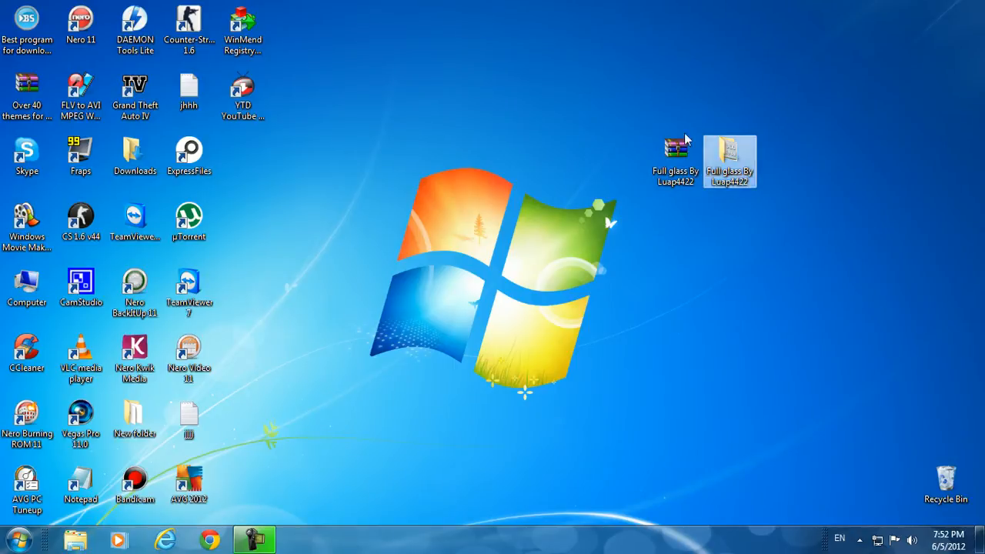
{"action": "double_click", "coordinate": [730, 153]}
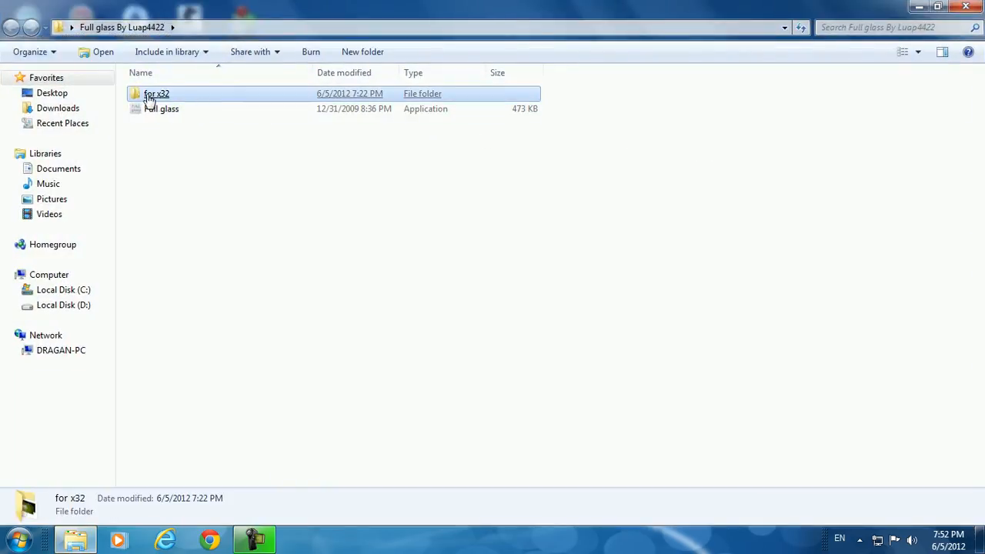
{"action": "double_click", "coordinate": [157, 94]}
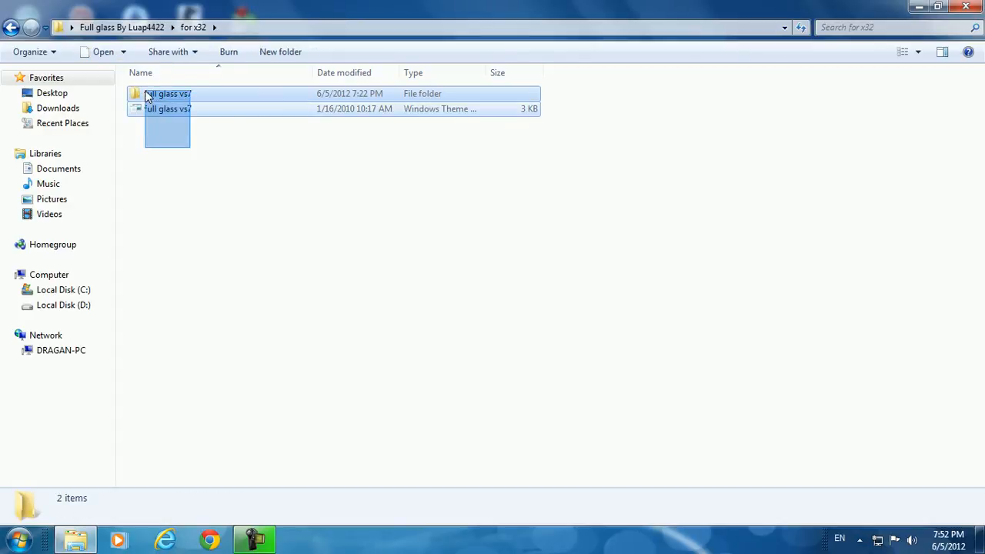
{"action": "right_click", "coordinate": [166, 94]}
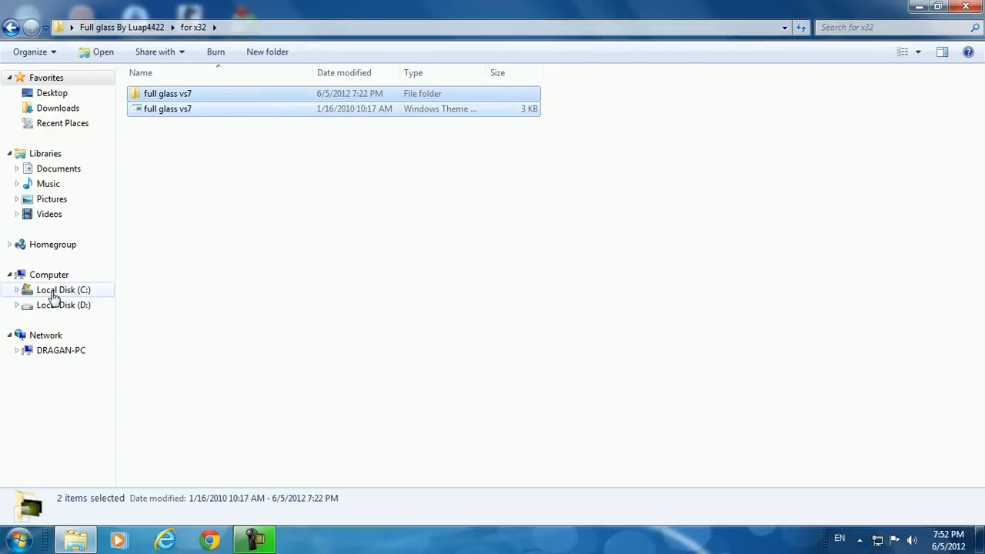
Step: Paste the copied vs7 items into C:\Windows\Resources\Themes
{"action": "left_click", "coordinate": [63, 289]}
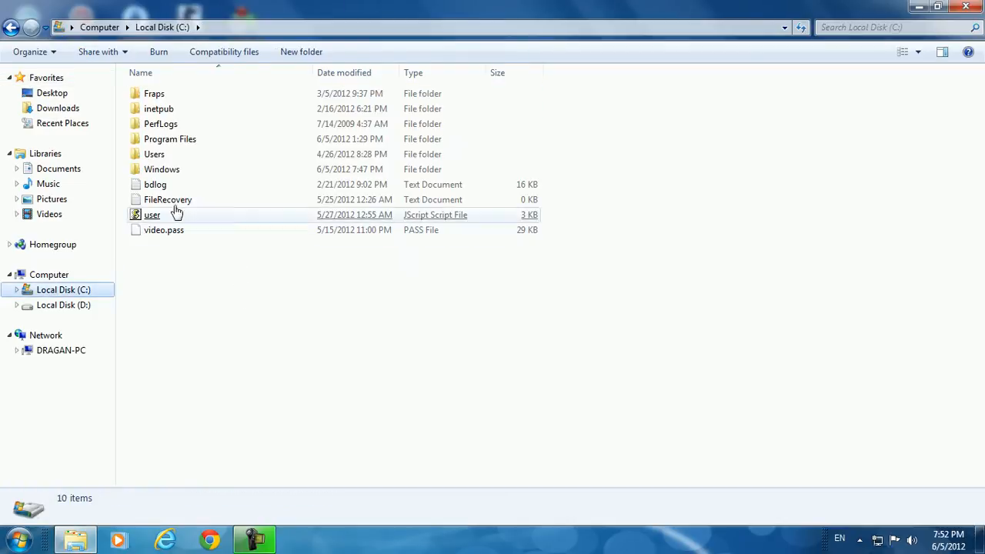
{"action": "double_click", "coordinate": [162, 168]}
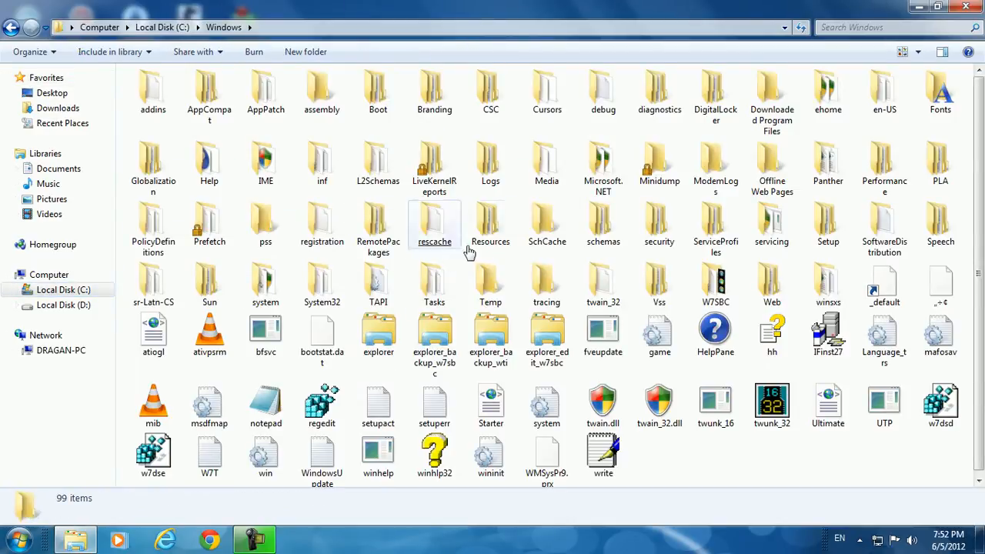
{"action": "double_click", "coordinate": [490, 223]}
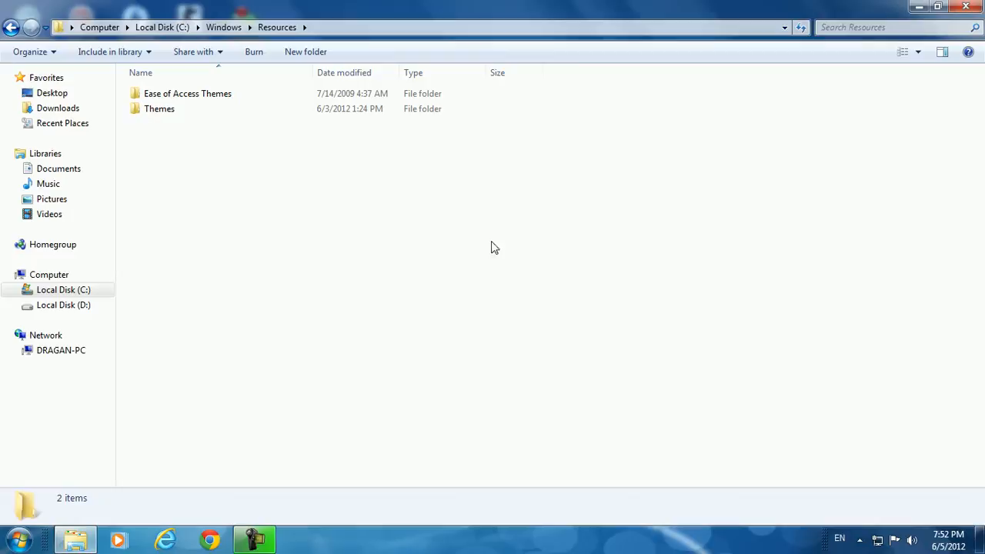
{"action": "double_click", "coordinate": [160, 107]}
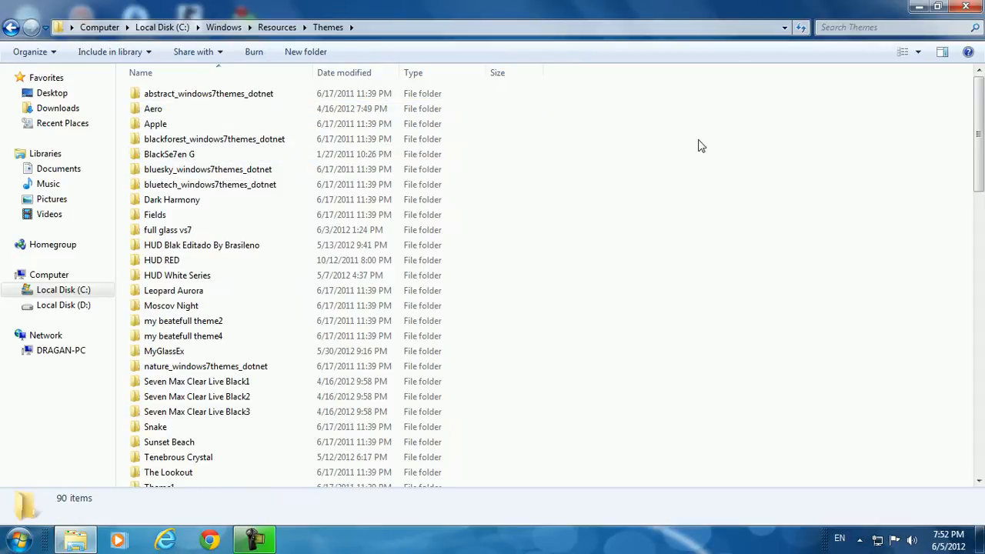
{"action": "right_click", "coordinate": [700, 146]}
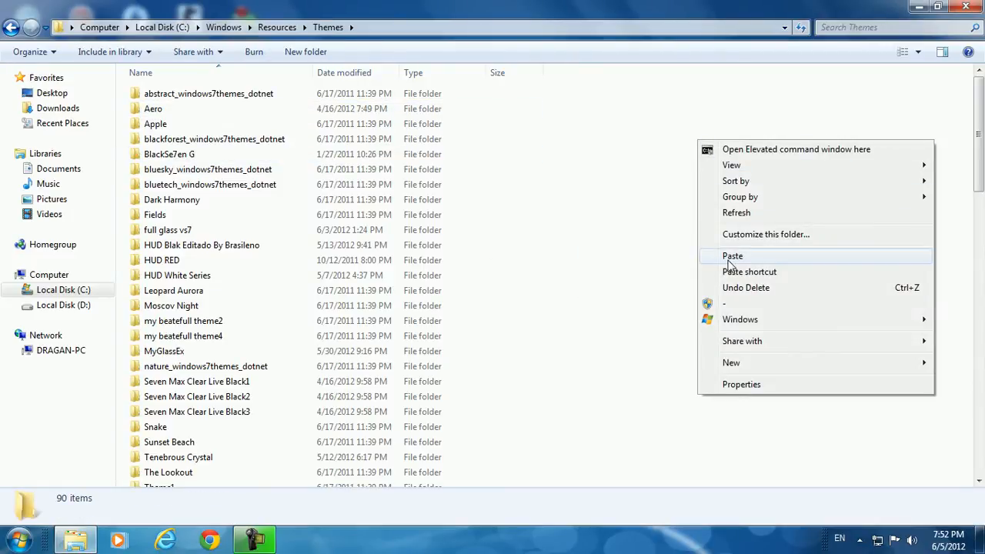
{"action": "left_click", "coordinate": [732, 256]}
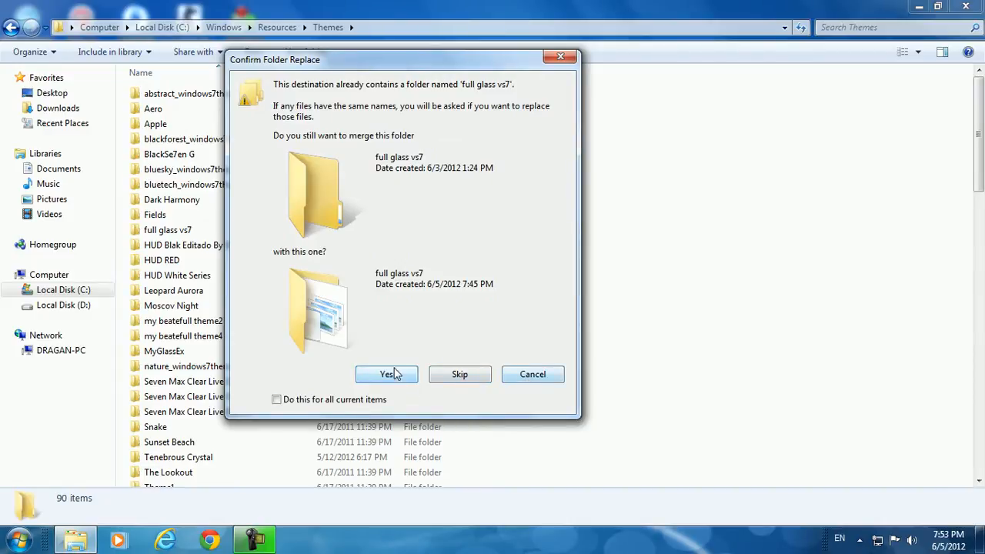
Step: Confirm the folder merge, then copy the Full glass application from Full glass By Luap4422
{"action": "left_click", "coordinate": [386, 374]}
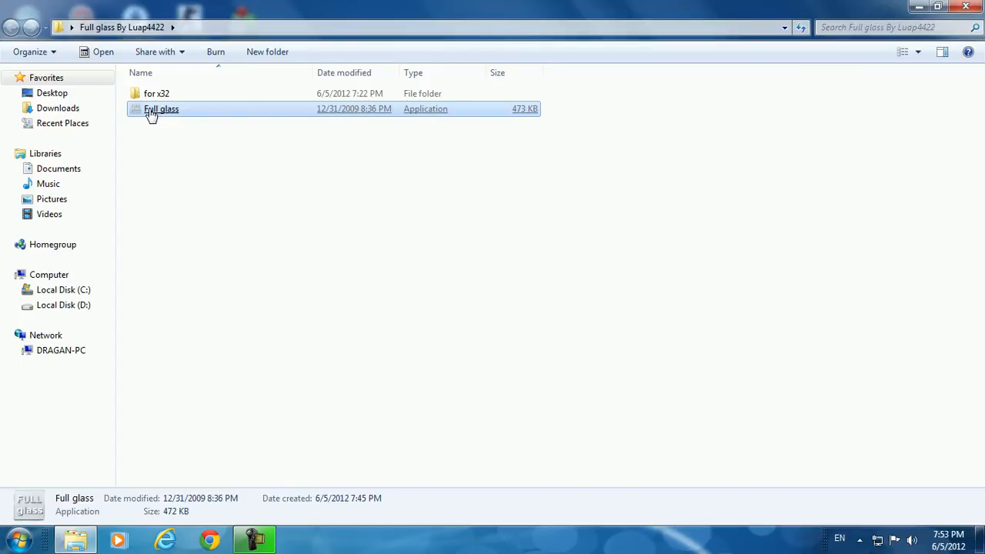
{"action": "right_click", "coordinate": [160, 107]}
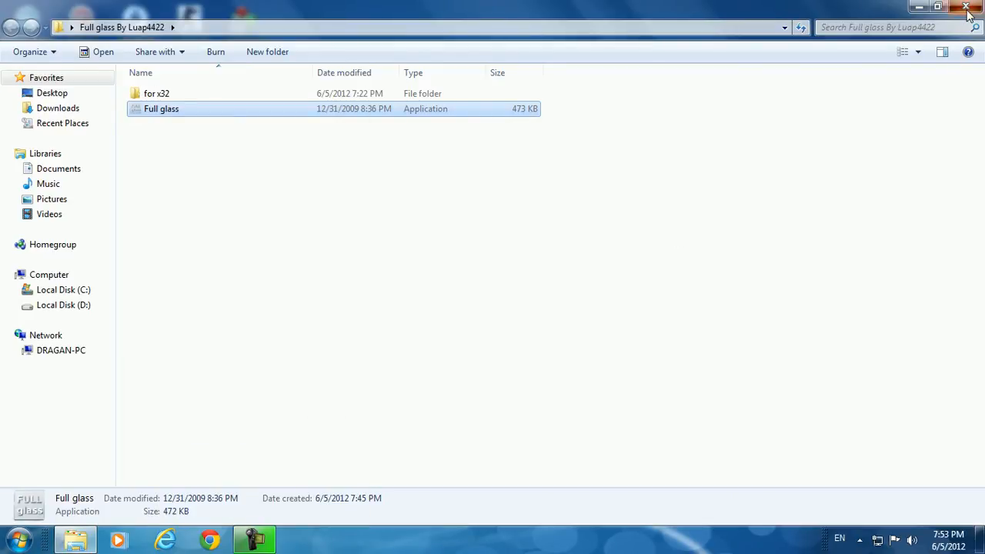
Step: Reach the Startup folder through Start > All Programs and bring up its options
{"action": "left_click", "coordinate": [968, 7]}
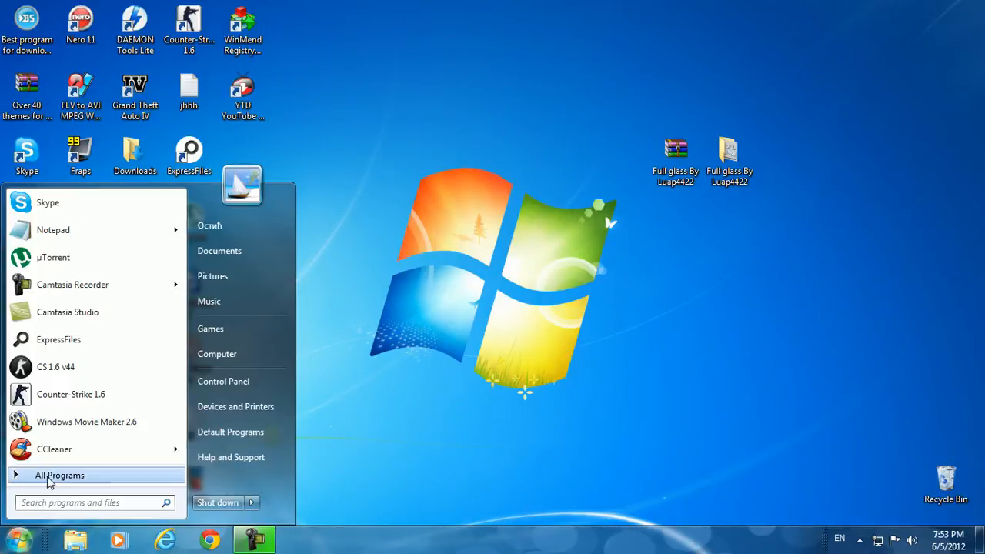
{"action": "left_click", "coordinate": [58, 474]}
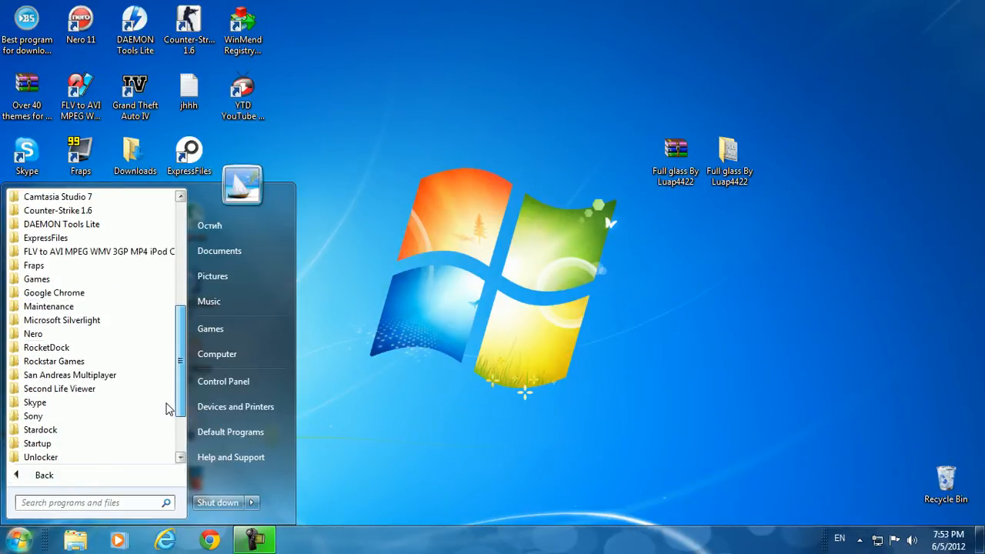
{"action": "scroll", "scroll_direction": "down", "scroll_amount": 3}
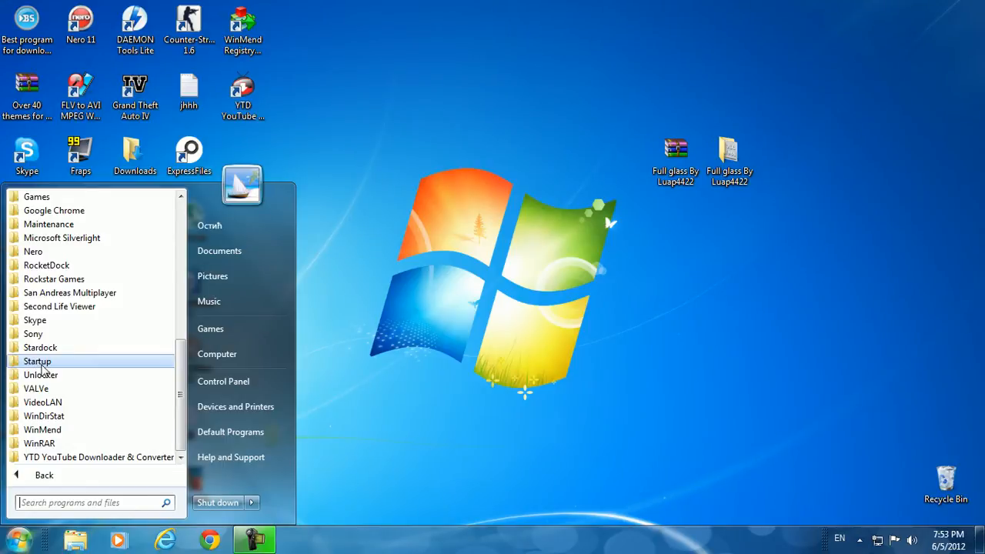
{"action": "right_click", "coordinate": [37, 360]}
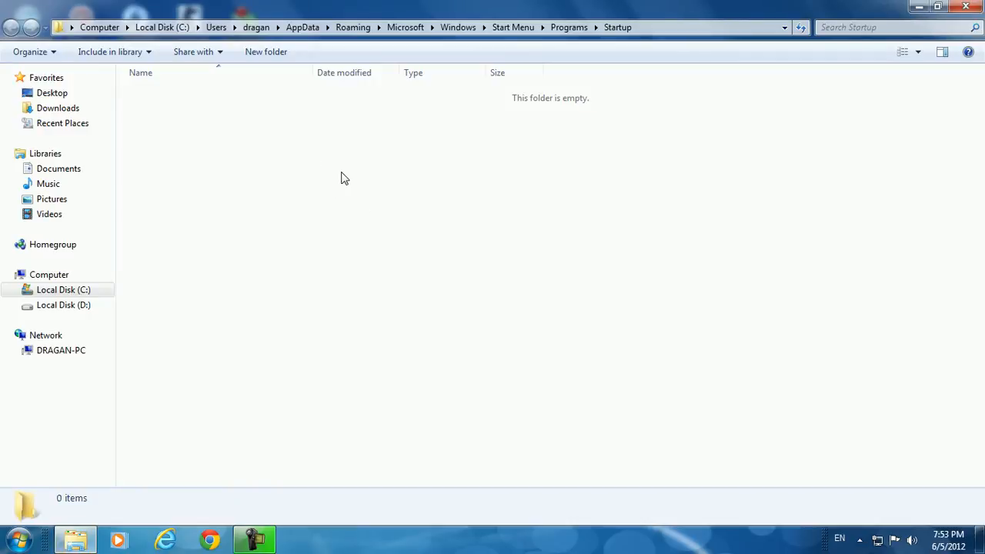
{"action": "mouse_move", "coordinate": [377, 133]}
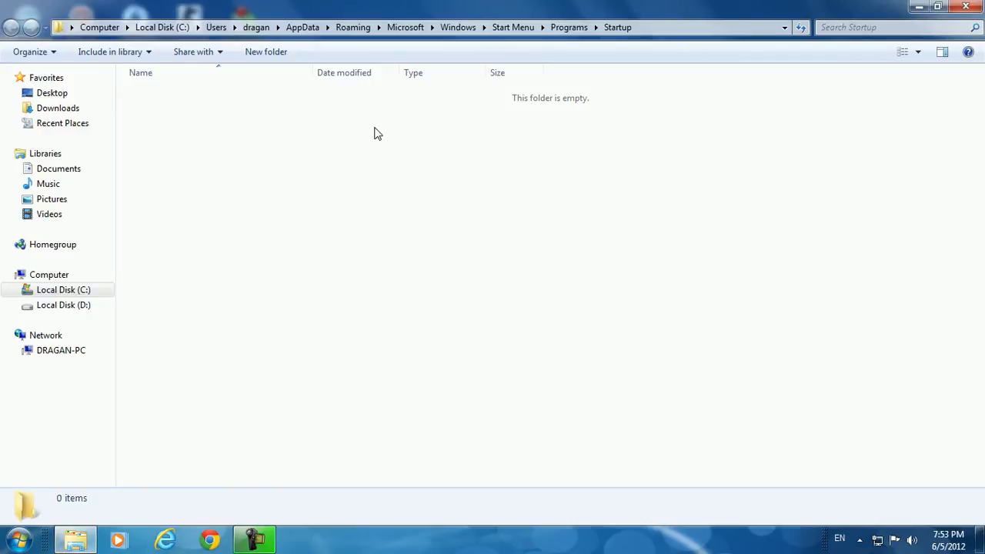
{"action": "mouse_move", "coordinate": [292, 175]}
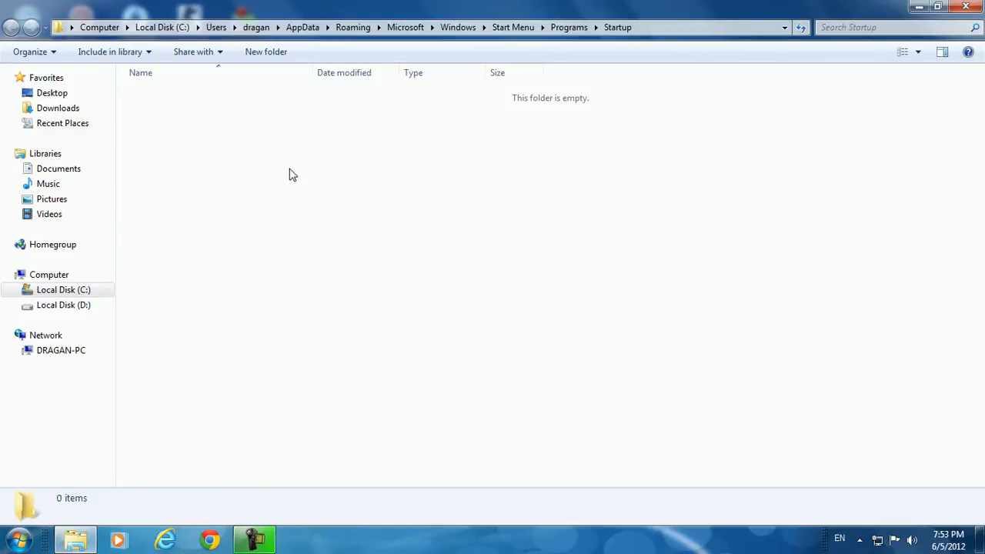
Step: Paste the Full glass application into the empty Startup folder
{"action": "right_click", "coordinate": [293, 175]}
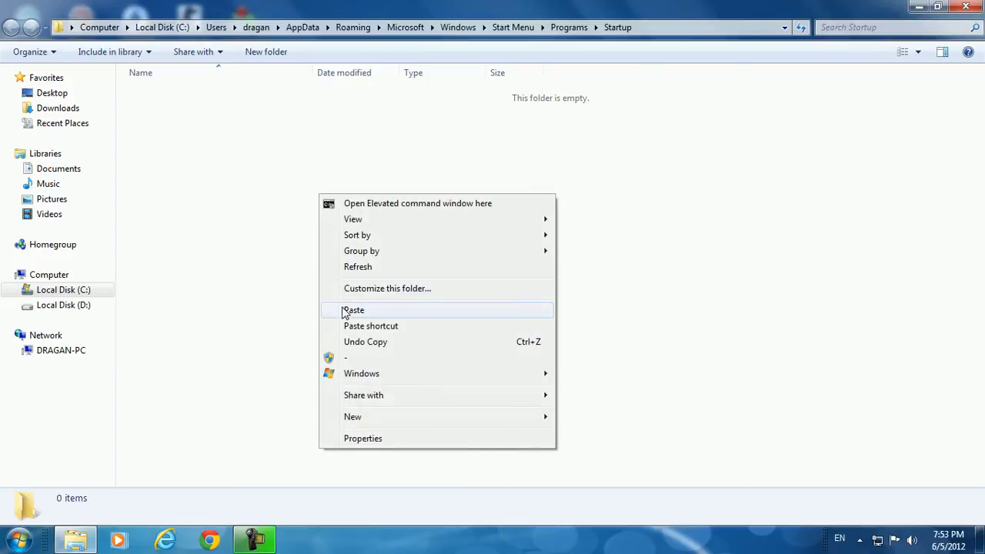
{"action": "left_click", "coordinate": [354, 309]}
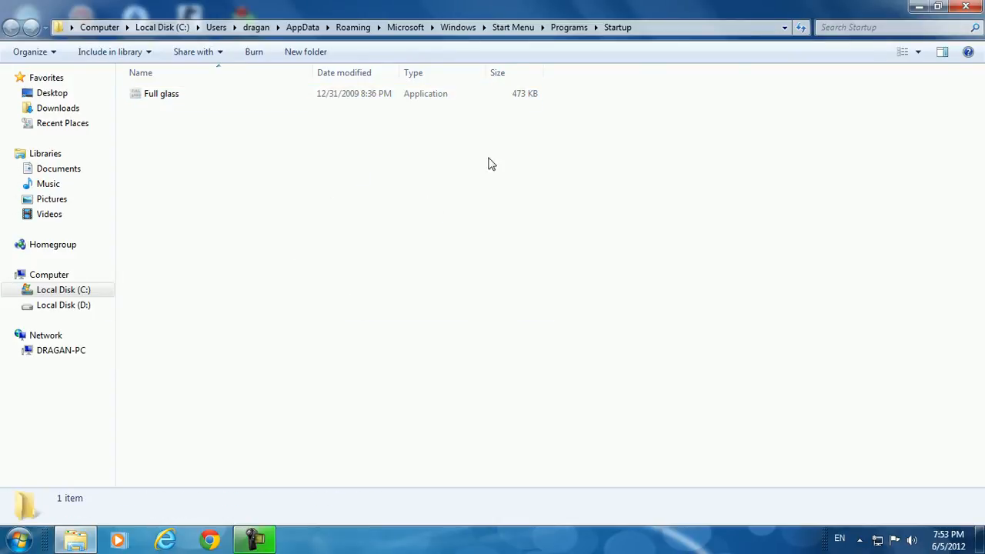
{"action": "left_click", "coordinate": [161, 93]}
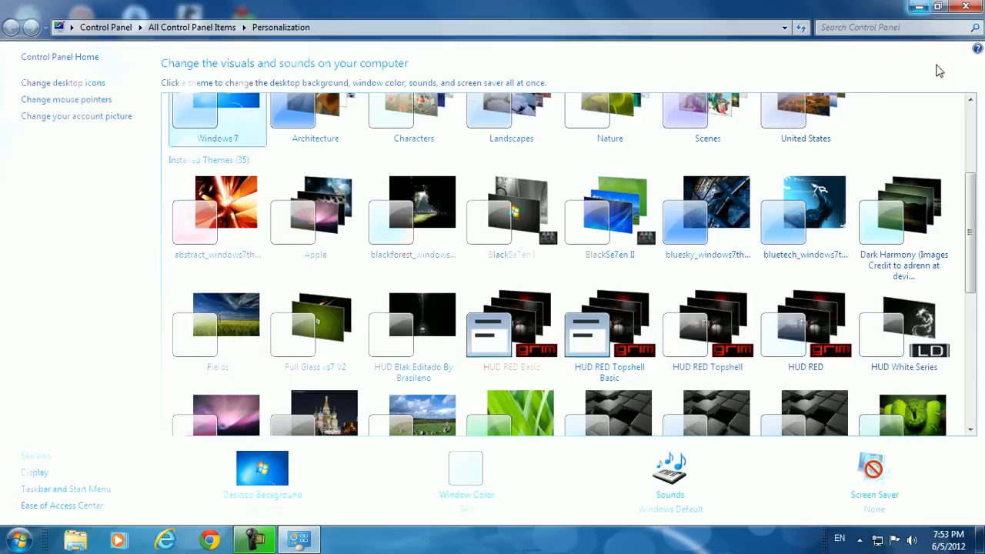
Step: Select the Full Glass vs7 V2 thumbnail under Installed Themes to apply it
{"action": "scroll", "scroll_direction": "down", "scroll_amount": 3}
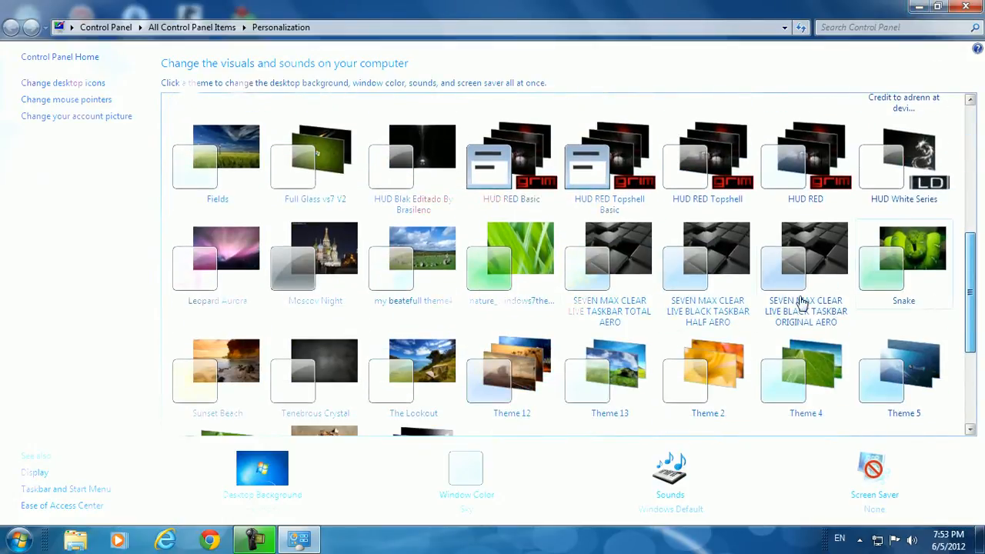
{"action": "scroll", "scroll_direction": "up", "scroll_amount": 3}
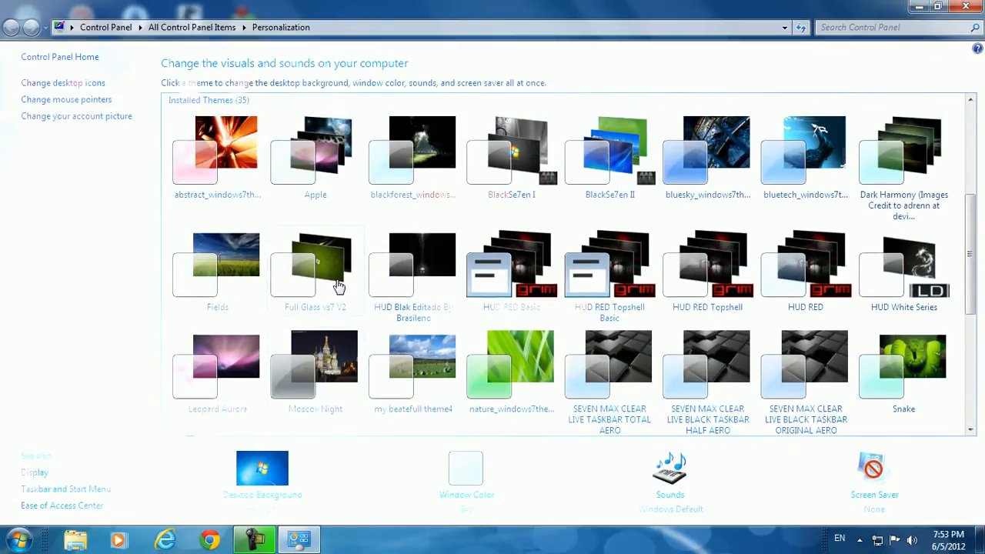
{"action": "mouse_move", "coordinate": [340, 317]}
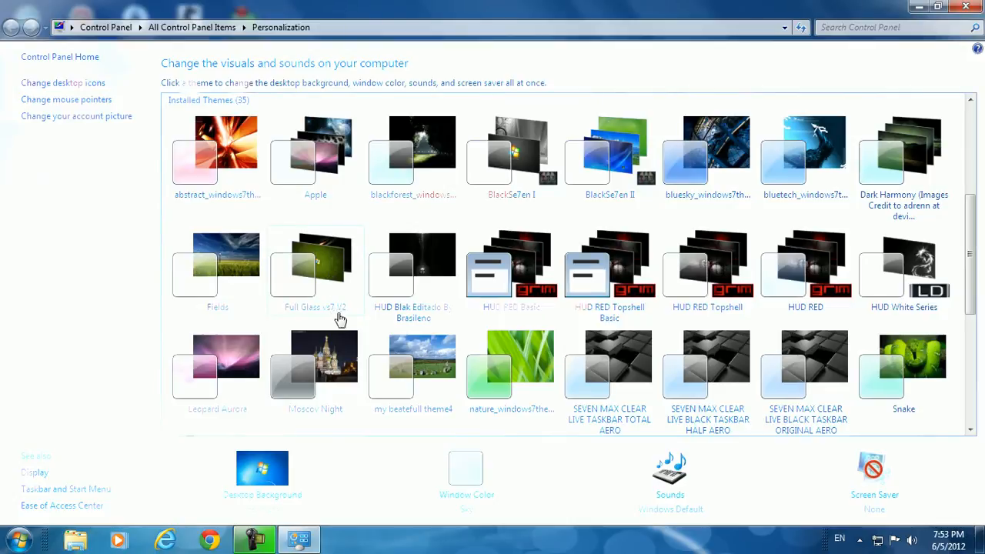
{"action": "left_click", "coordinate": [315, 270]}
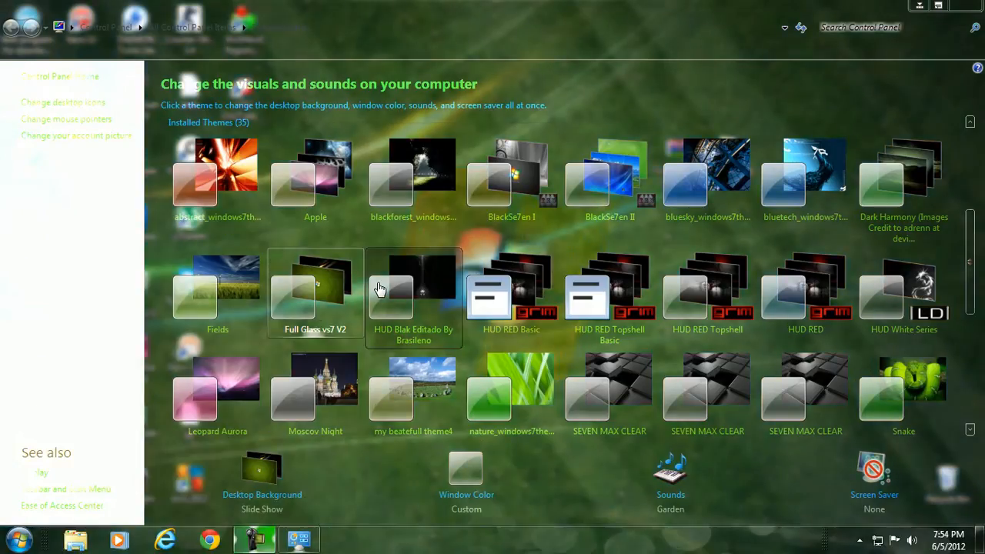
{"action": "mouse_move", "coordinate": [573, 292]}
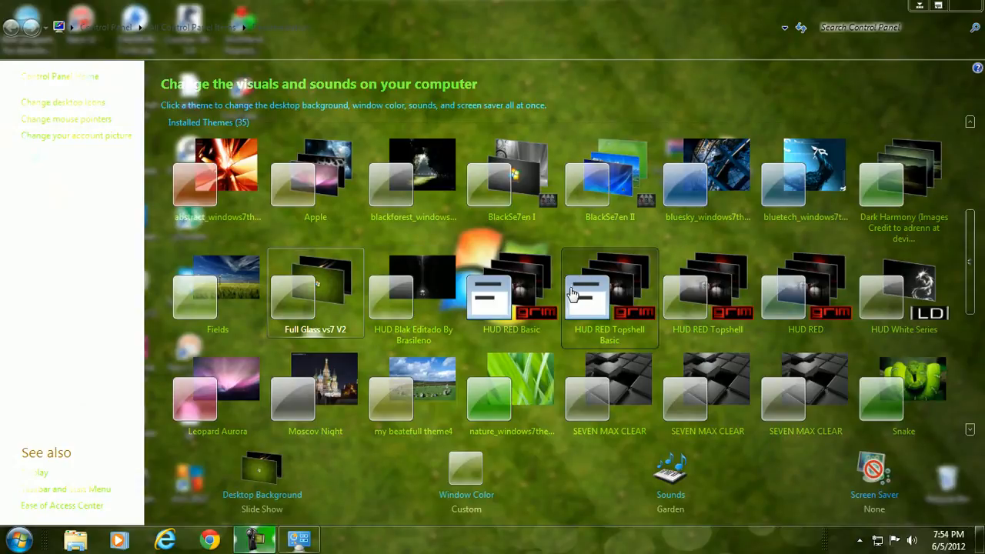
Step: Close Personalization, returning to the desktop with the glass theme and grass wallpaper
{"action": "scroll", "scroll_direction": "down", "scroll_amount": 3}
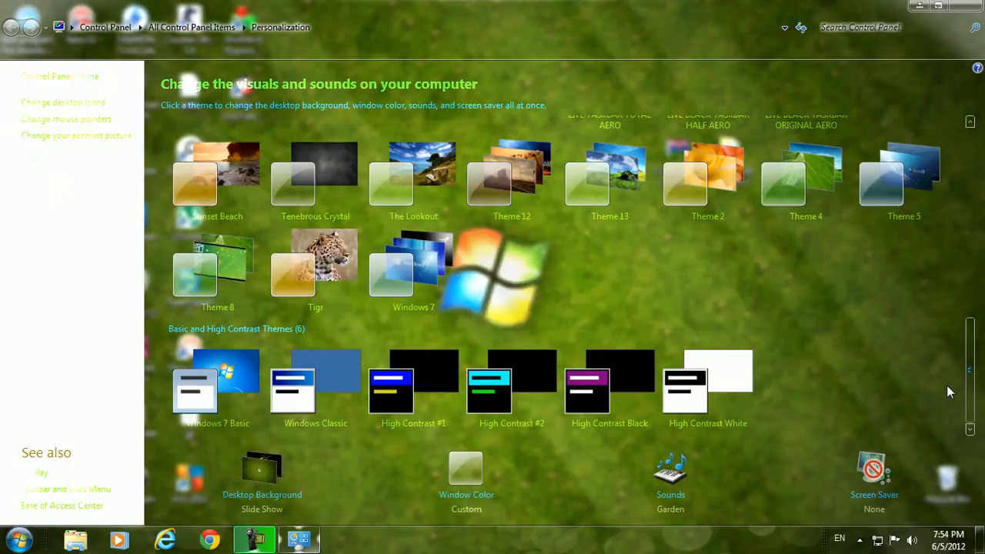
{"action": "scroll", "scroll_direction": "up", "scroll_amount": 3}
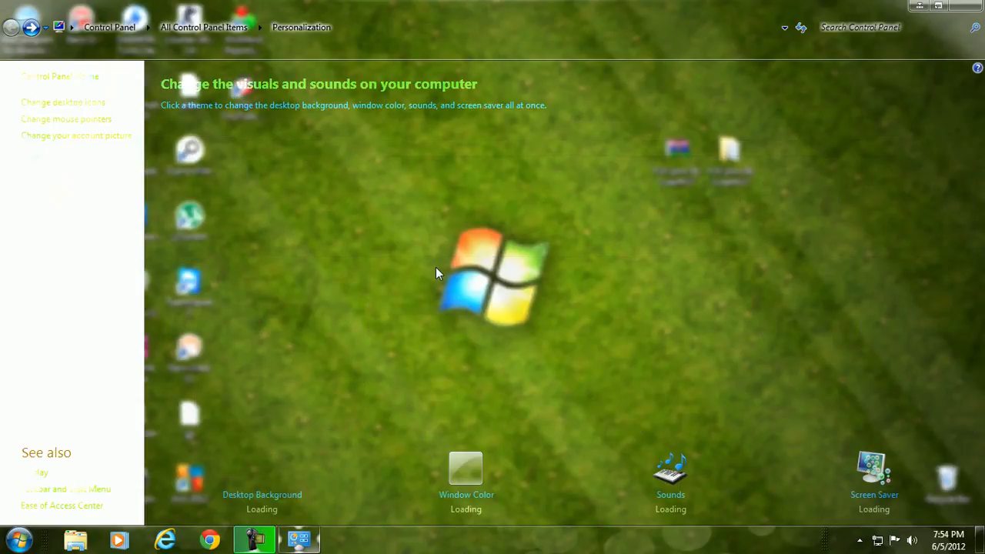
{"action": "left_click", "coordinate": [298, 539]}
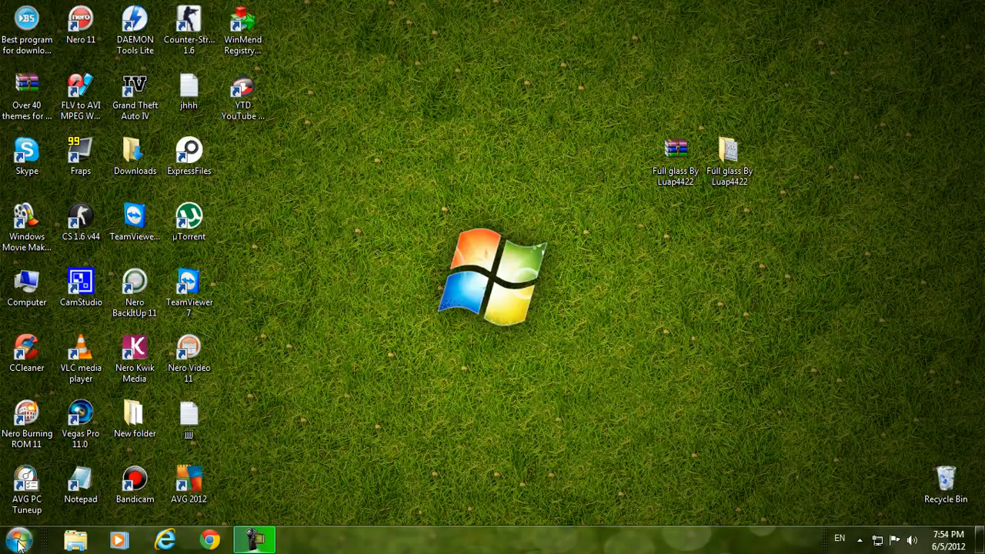
{"action": "left_click", "coordinate": [18, 539]}
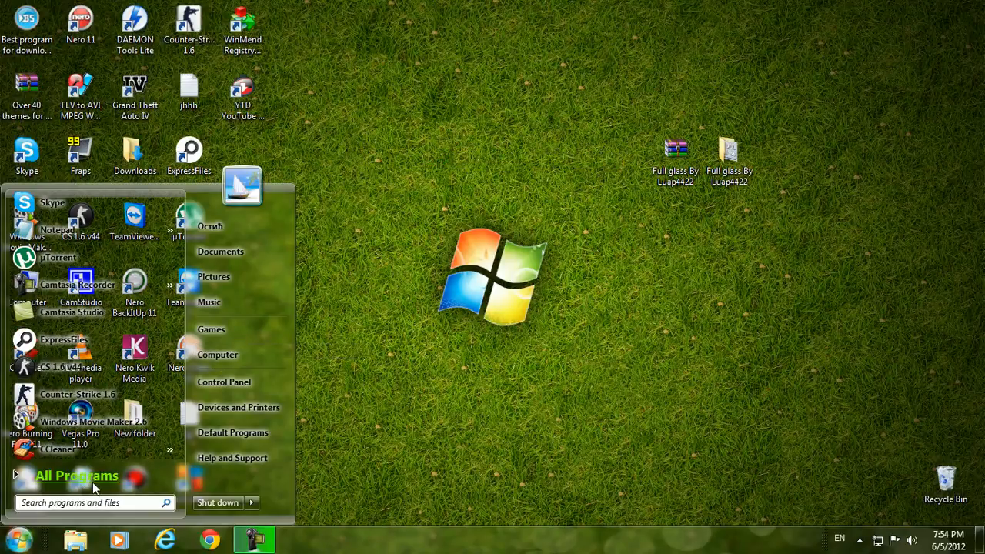
{"action": "mouse_move", "coordinate": [219, 354]}
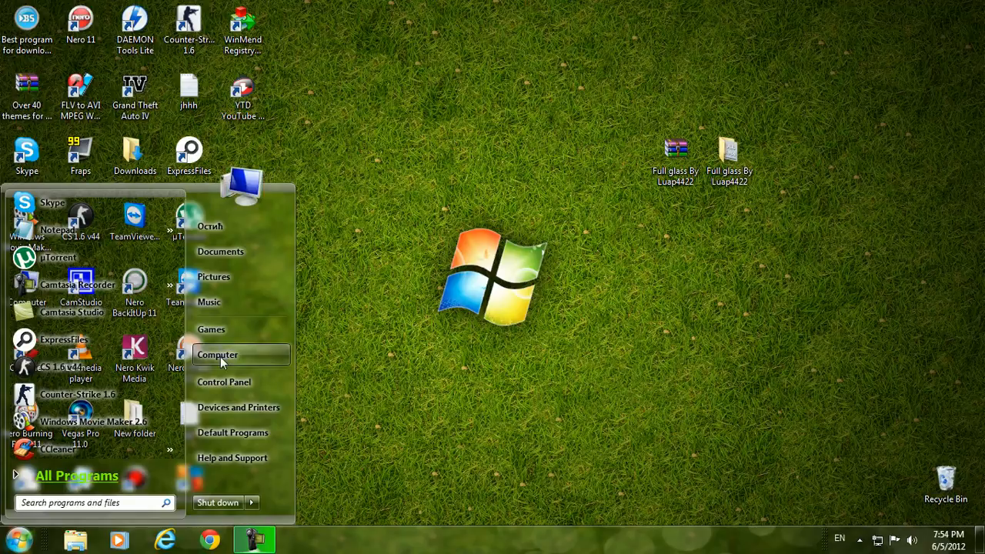
{"action": "left_click", "coordinate": [219, 354]}
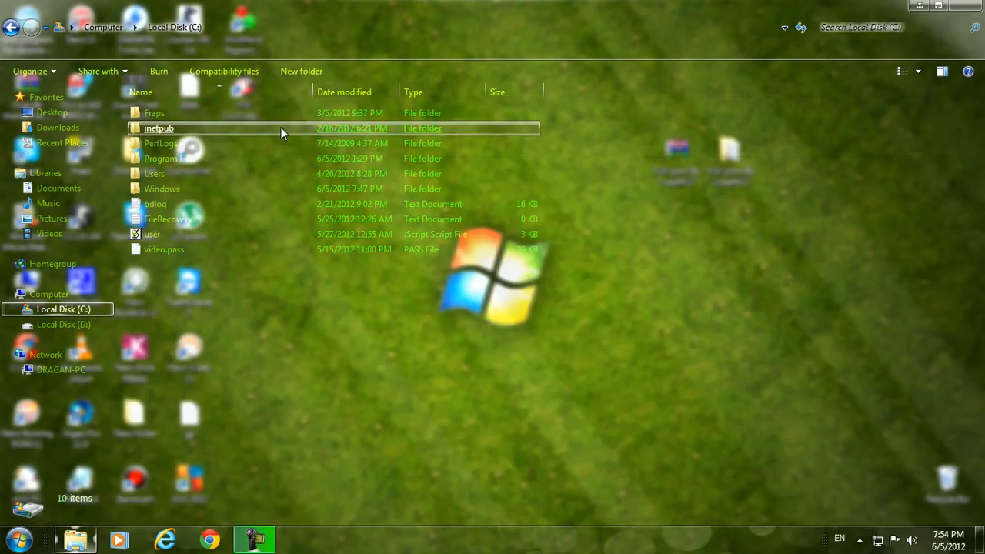
{"action": "double_click", "coordinate": [166, 157]}
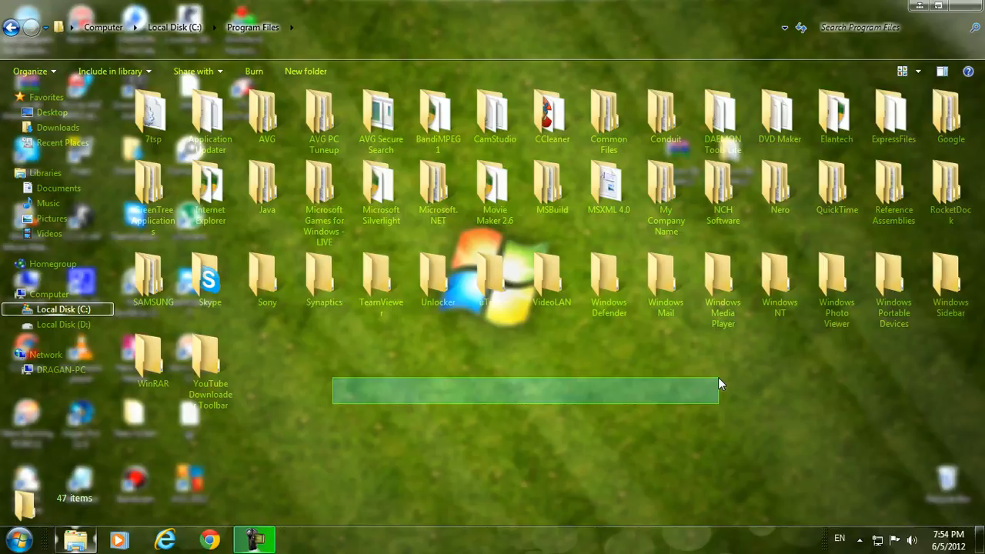
{"action": "left_click", "coordinate": [13, 28]}
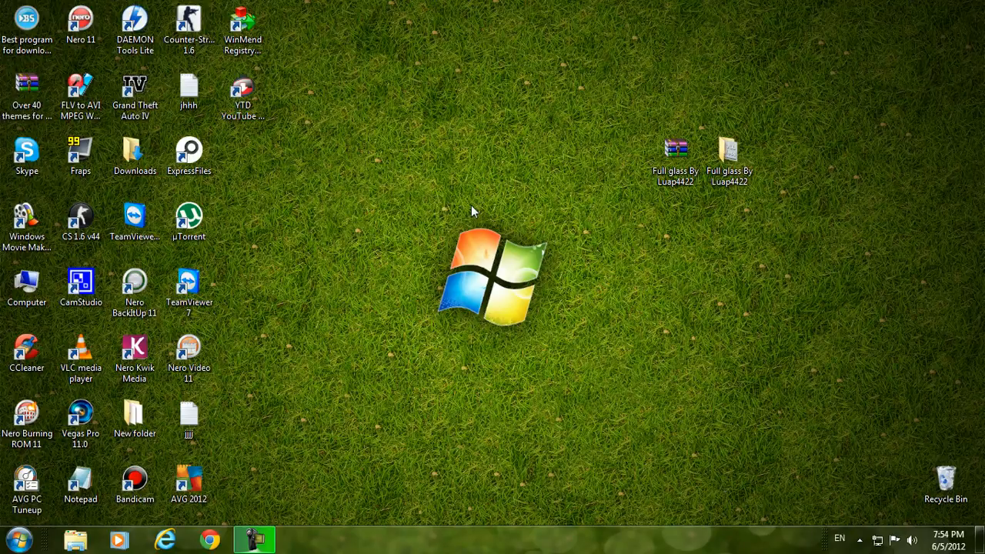
{"action": "mouse_move", "coordinate": [485, 222]}
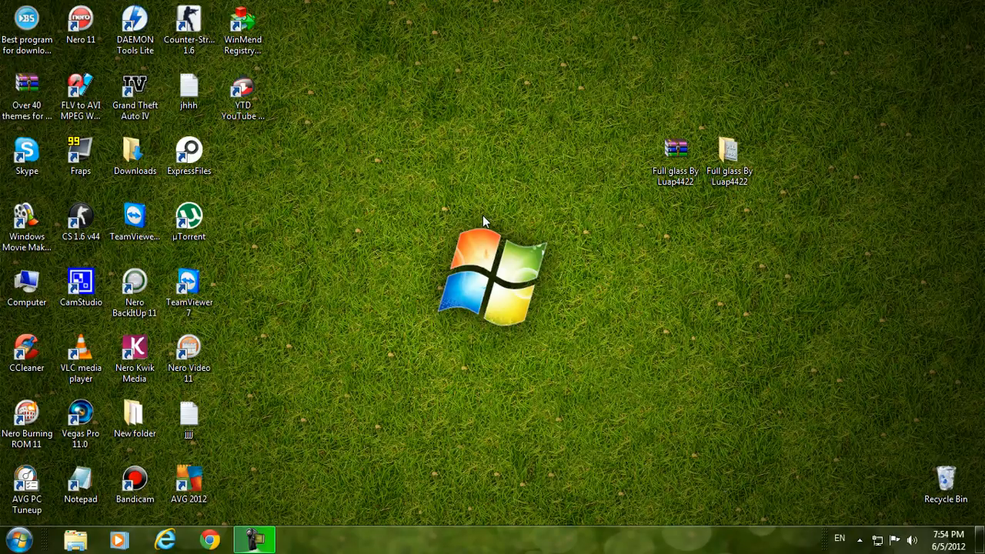